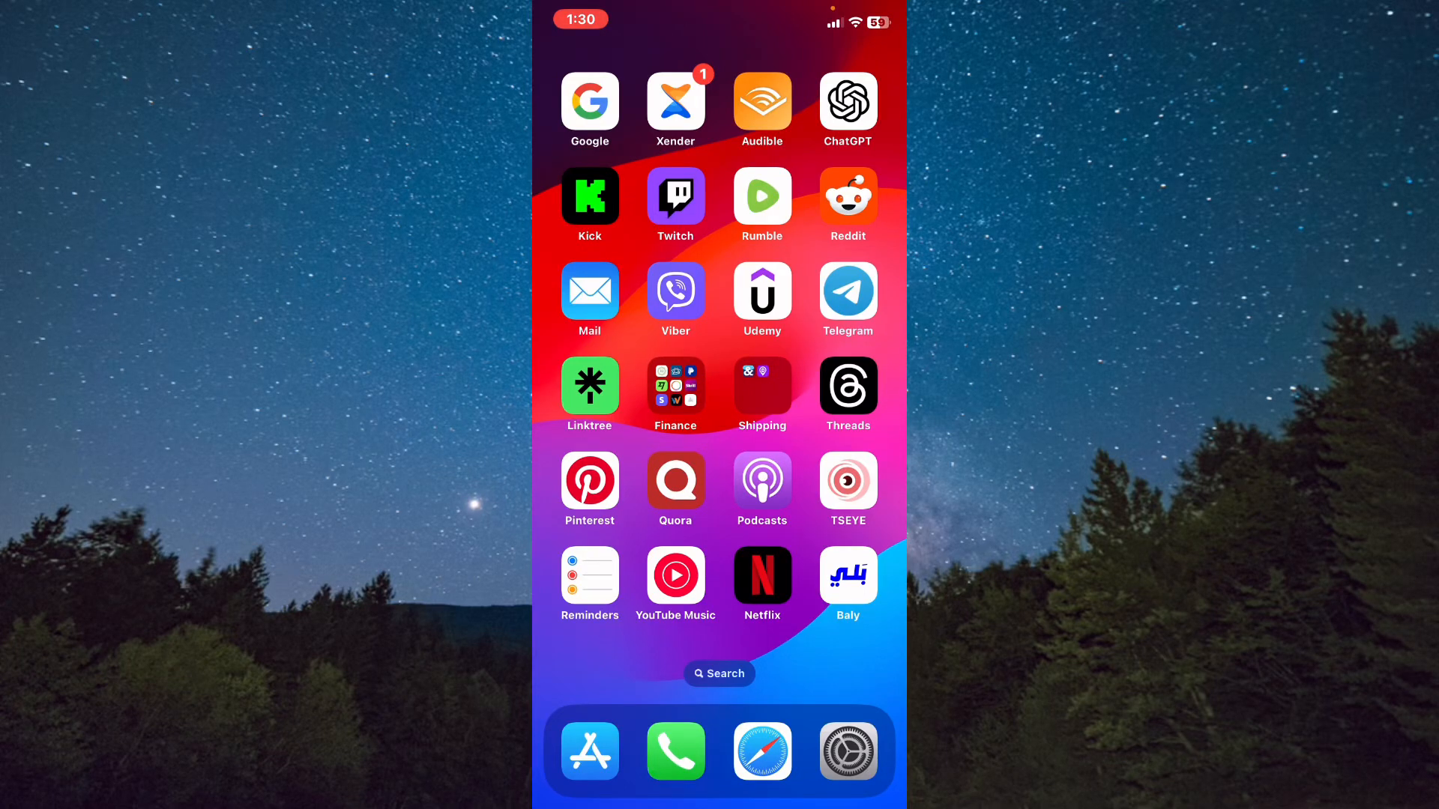
Open the Kick app's own channel page, then launch Safari to load kick.com
click(590, 196)
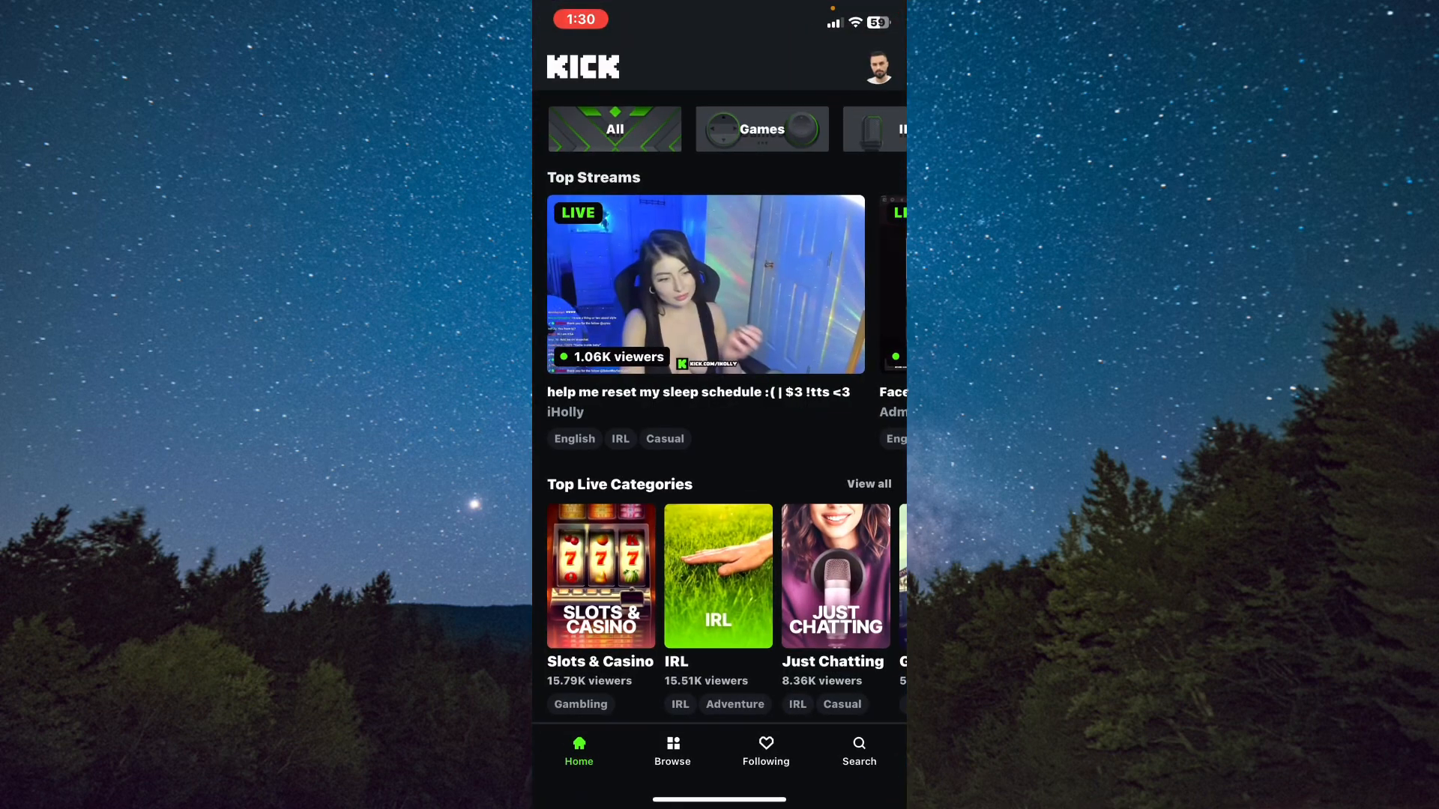
click(876, 69)
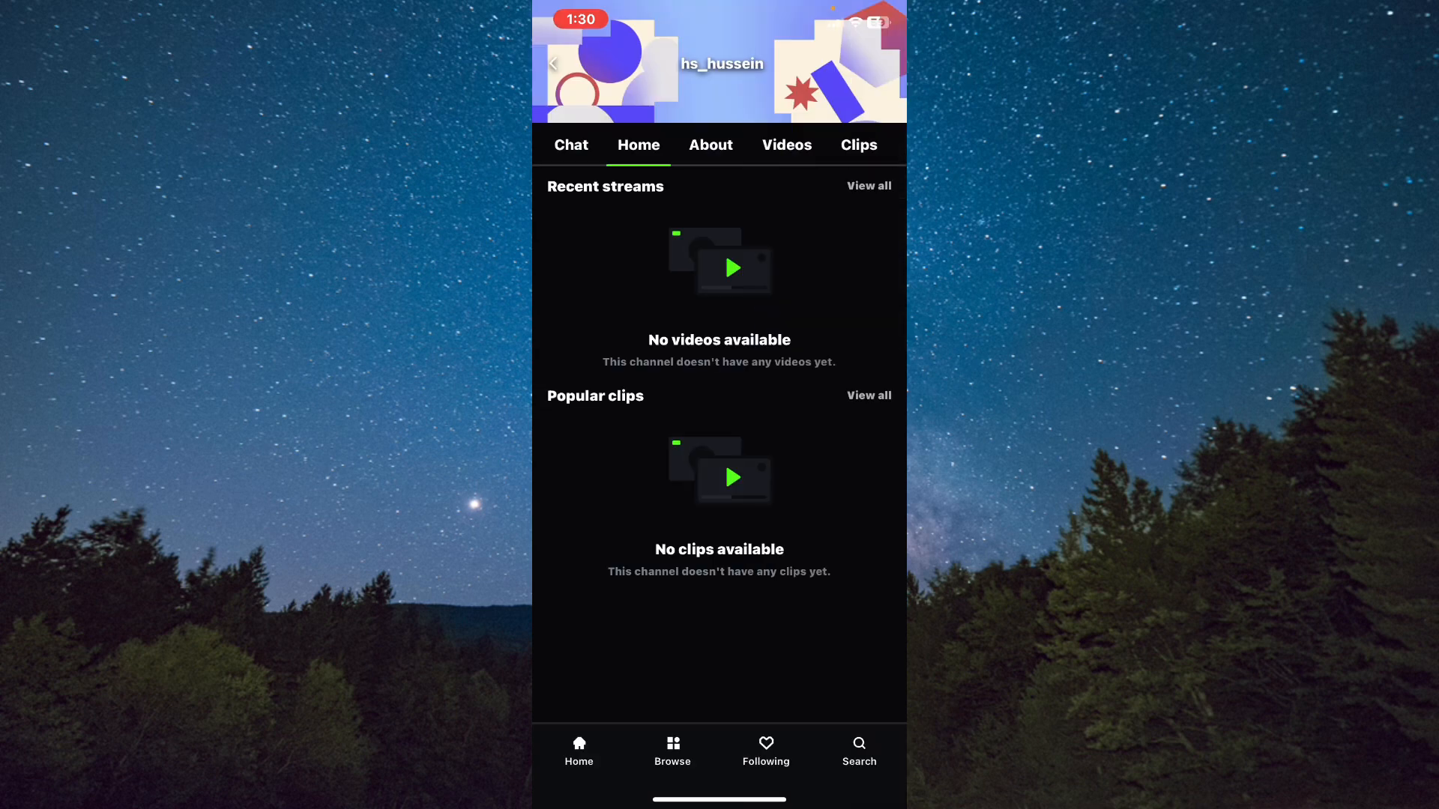
scroll(down, 3)
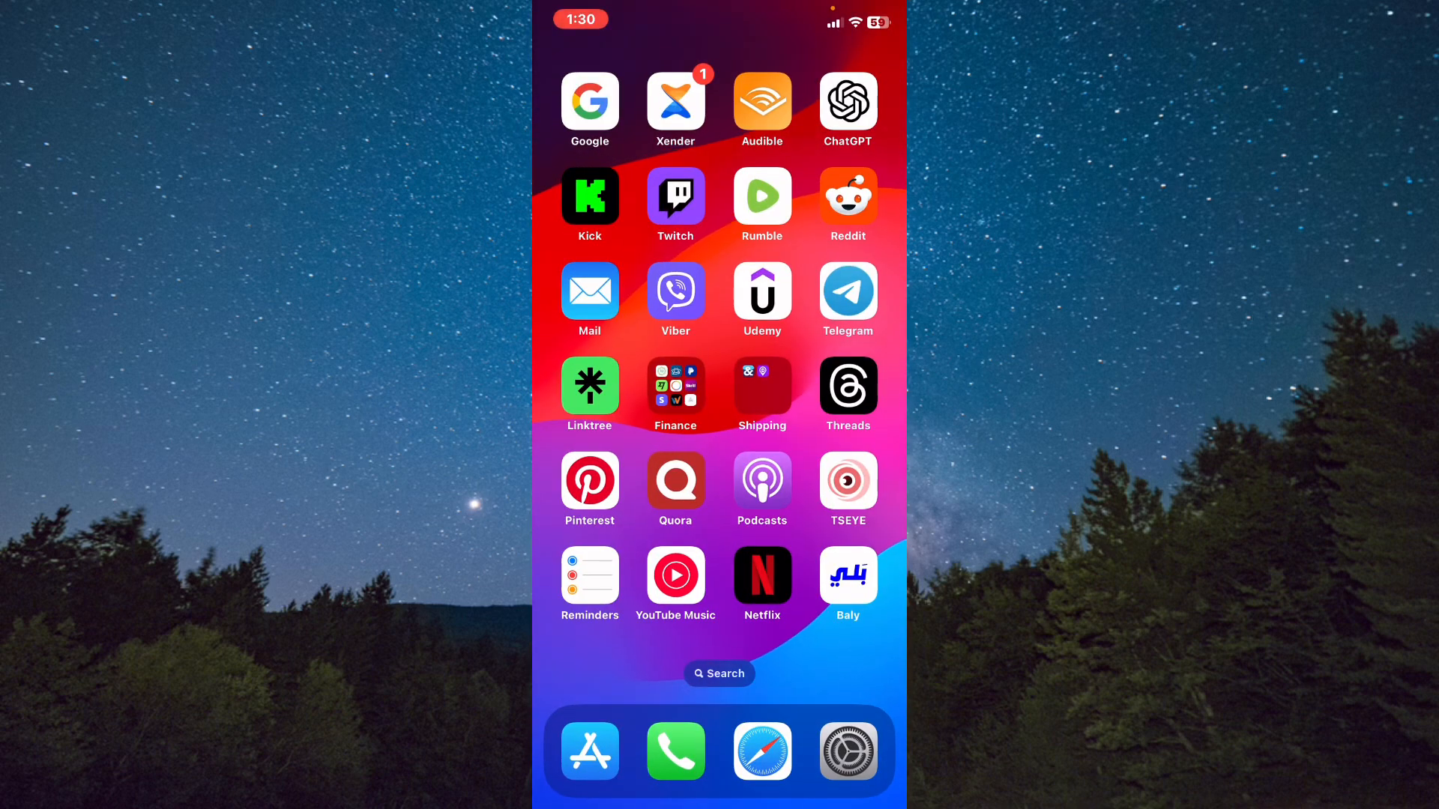
click(719, 673)
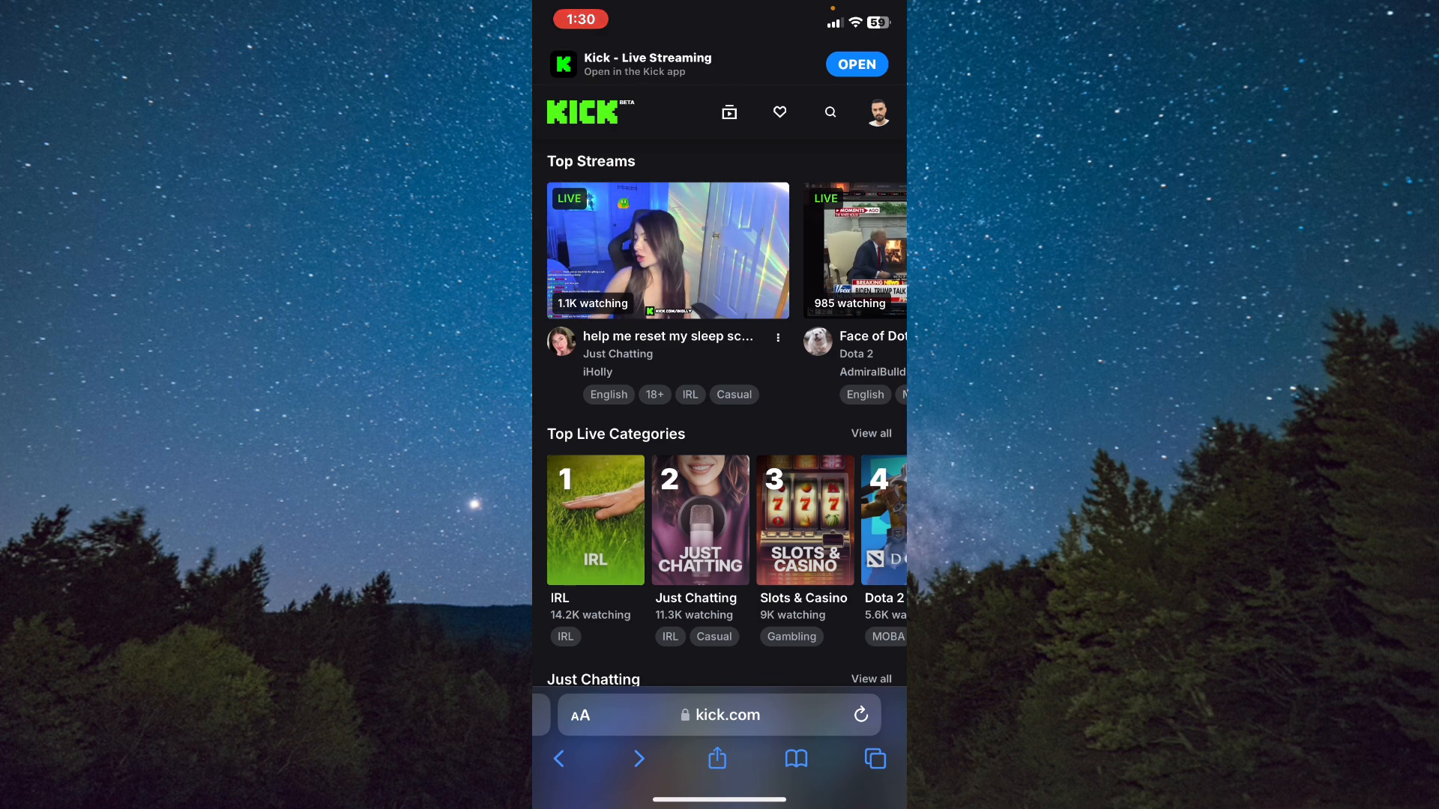
Open Profile Information and bring up the Edit Avatar chooser
click(876, 112)
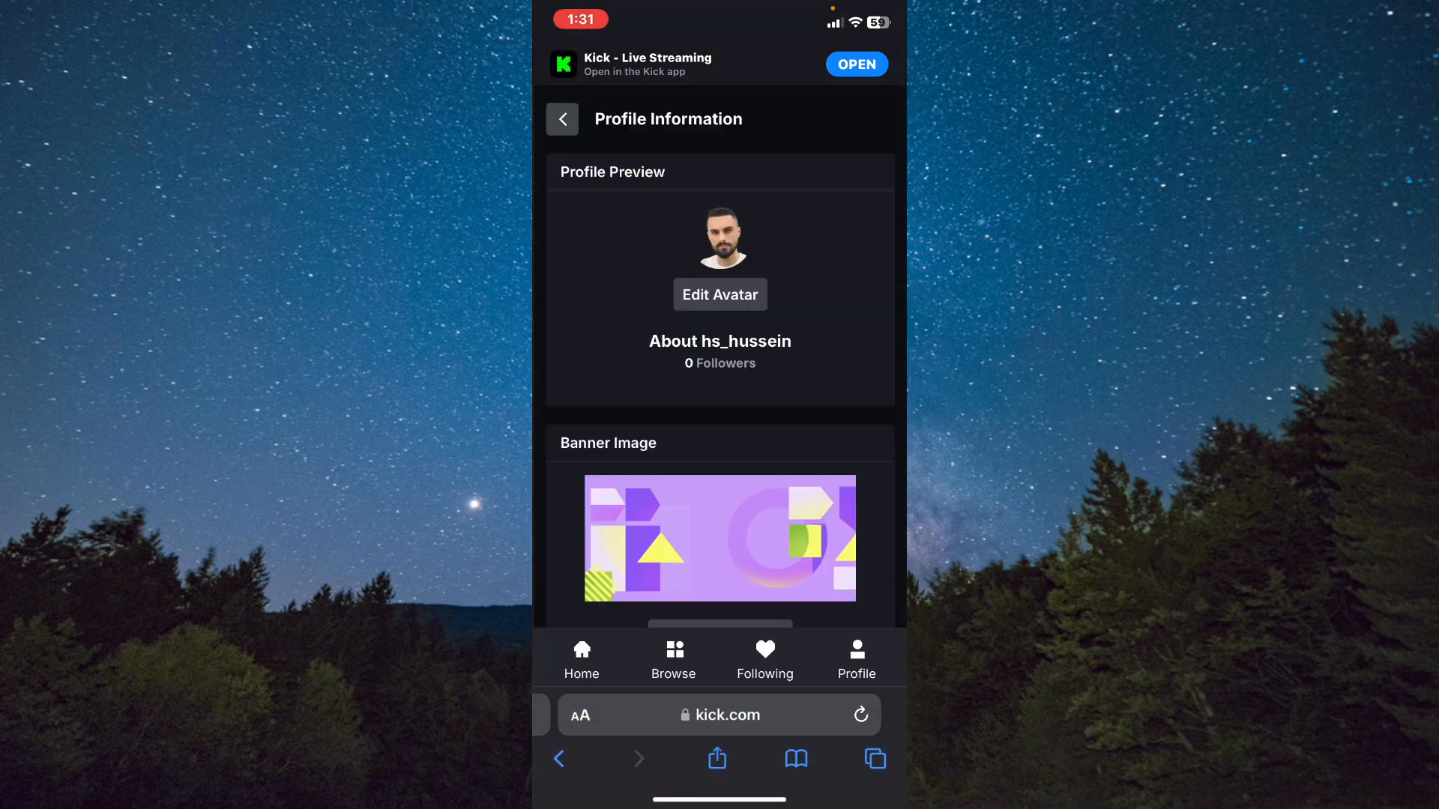
click(719, 294)
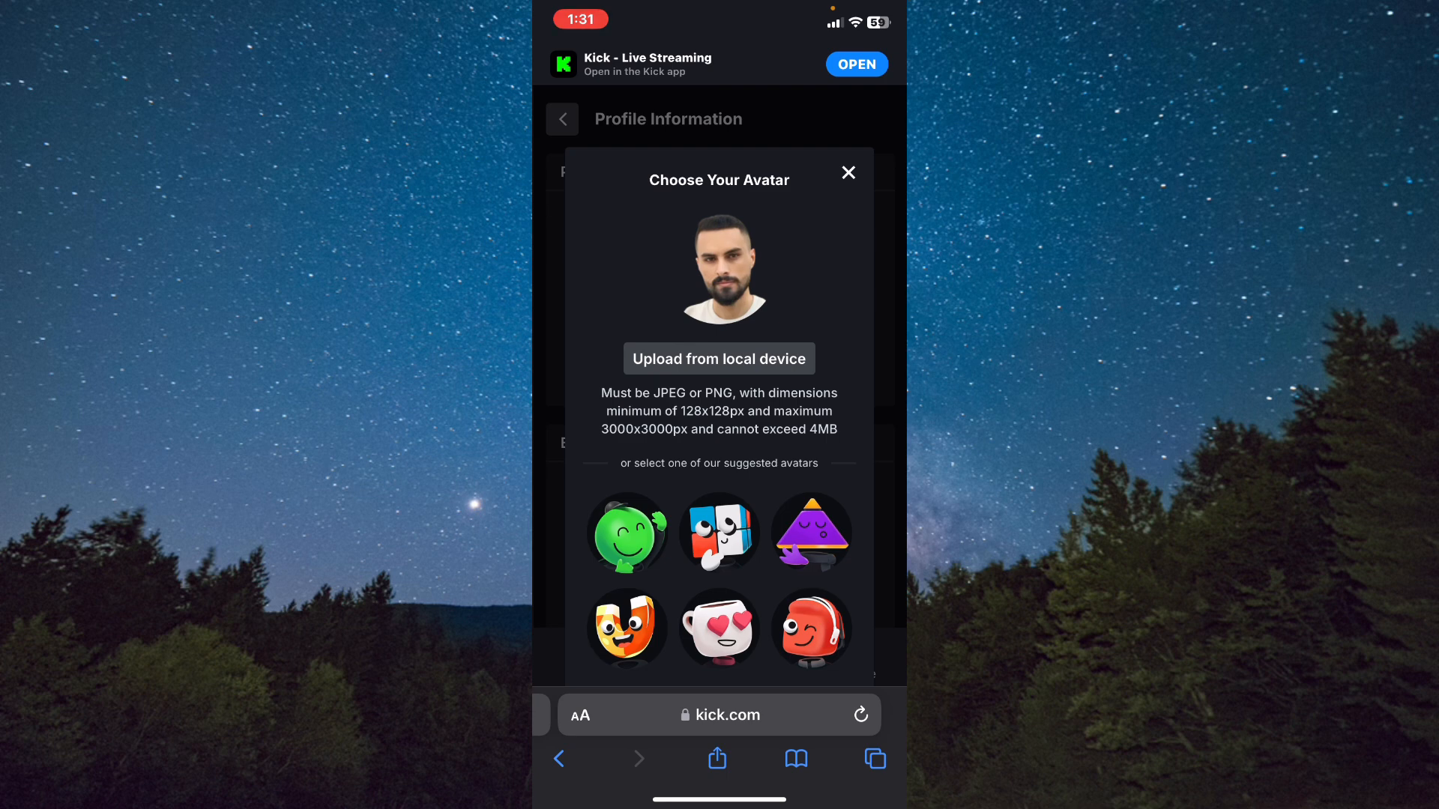
Preview the upload-from-device source options, dismiss them, and close the avatar dialog unchanged
click(719, 358)
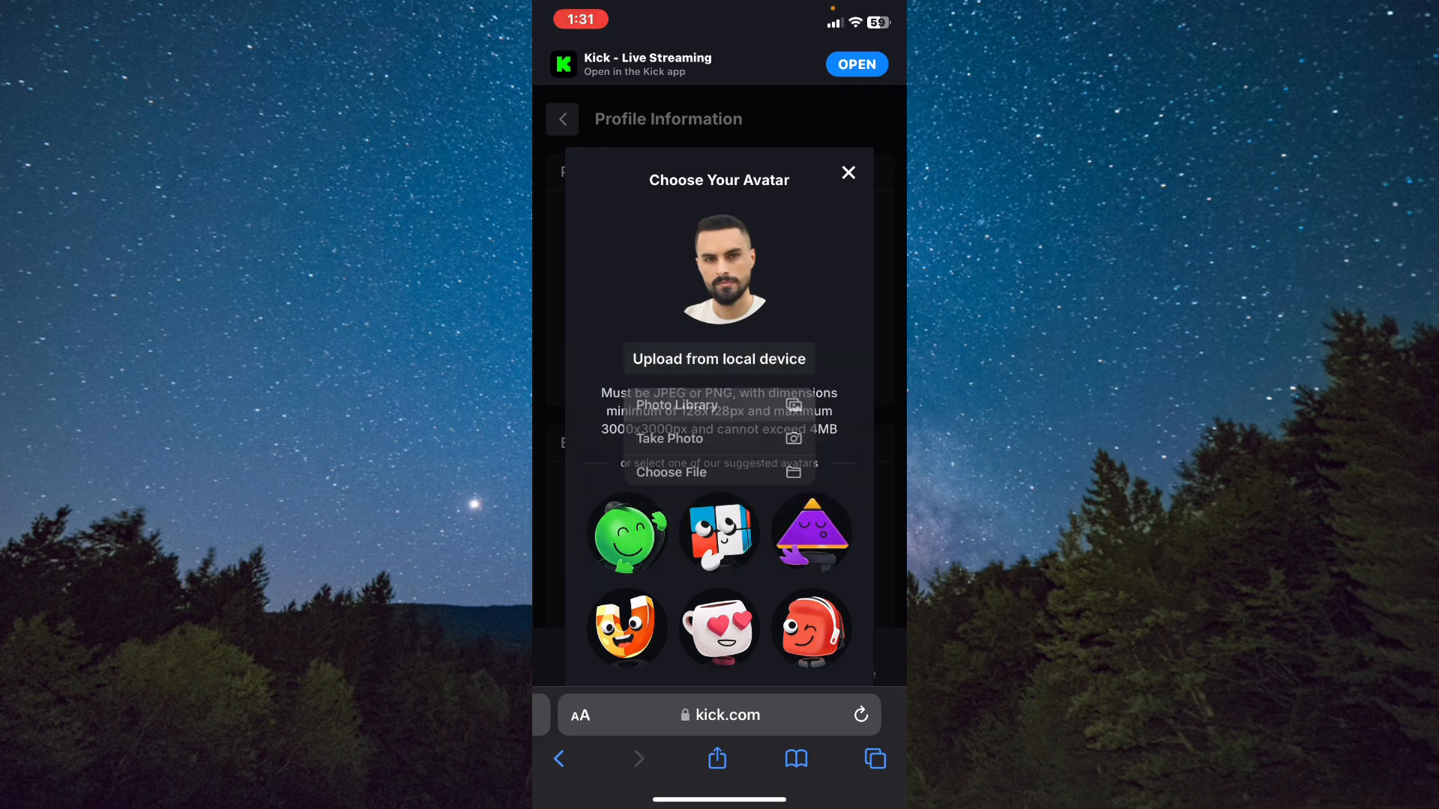
click(678, 404)
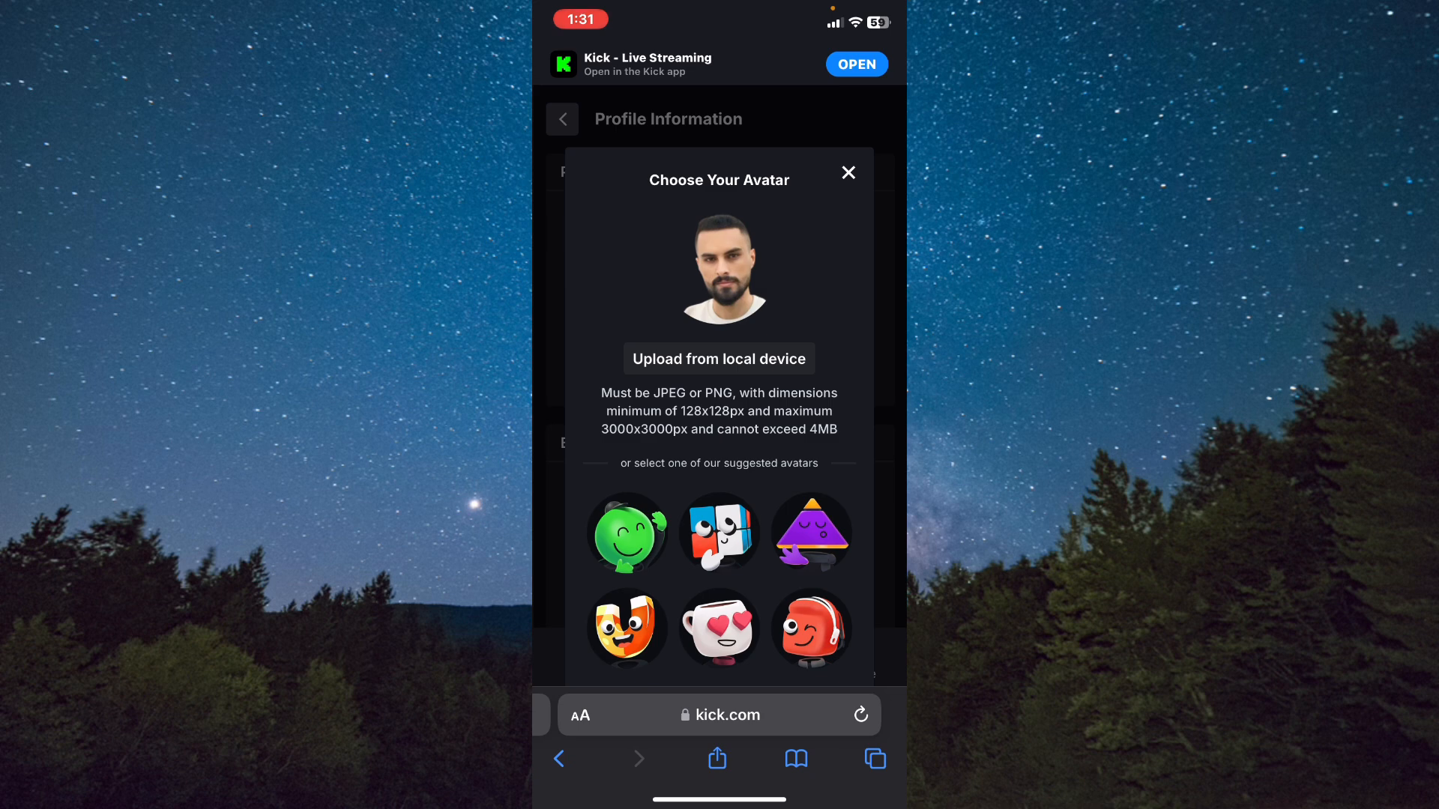
click(846, 172)
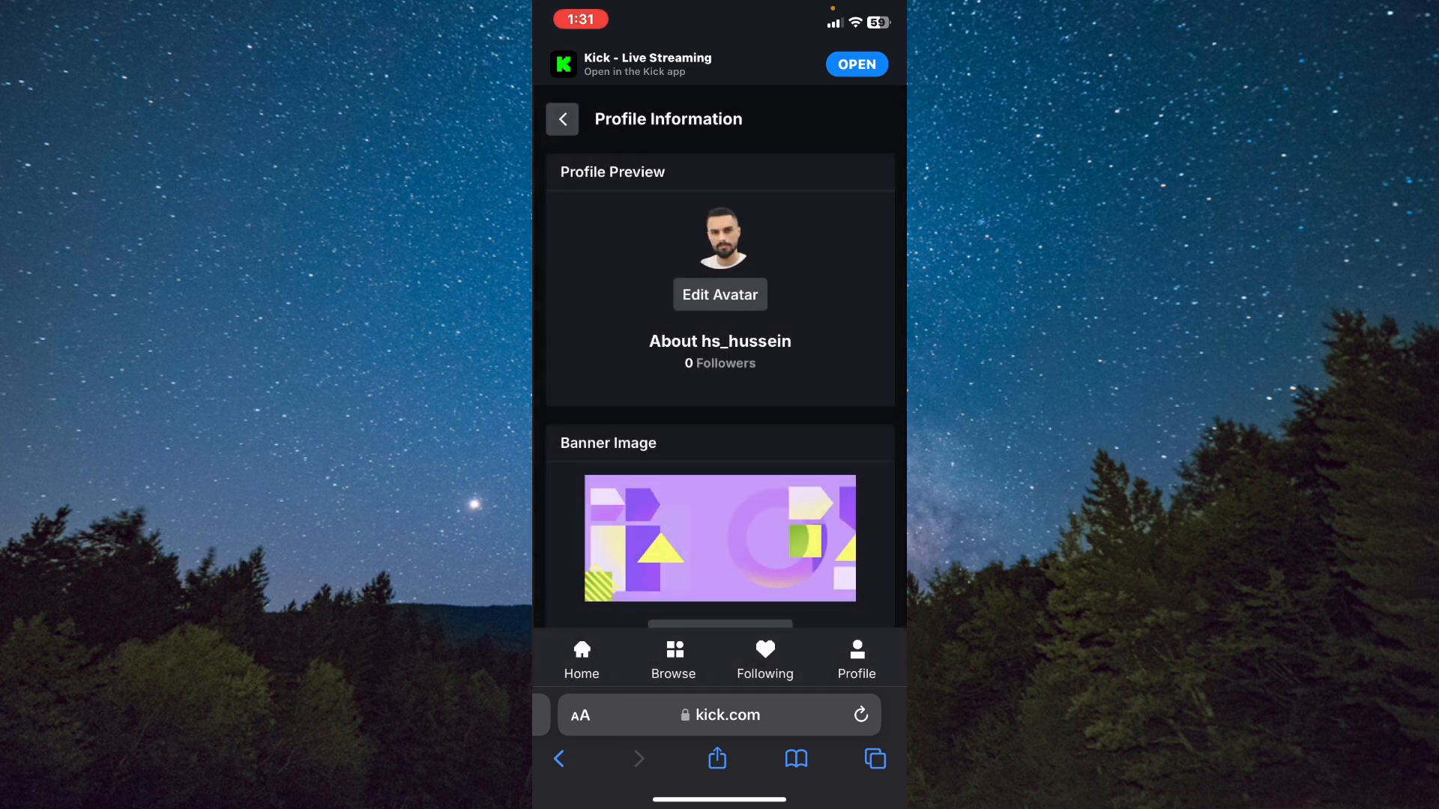